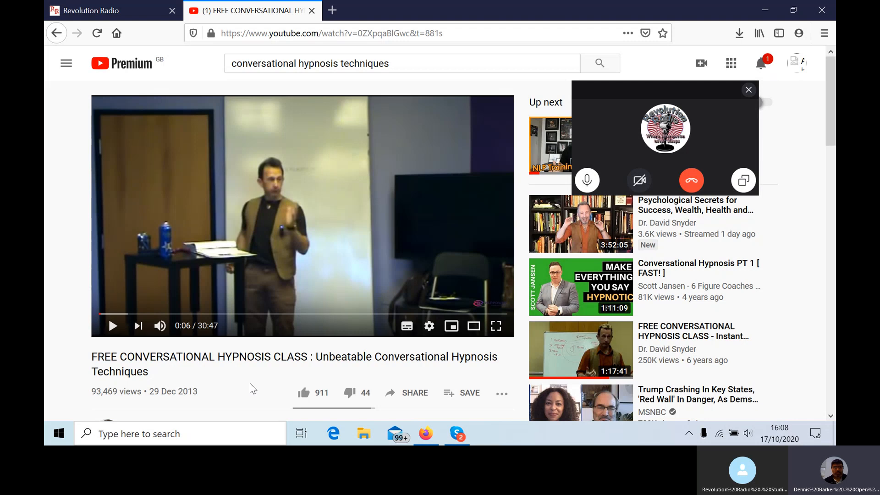
pyautogui.moveTo(248, 388)
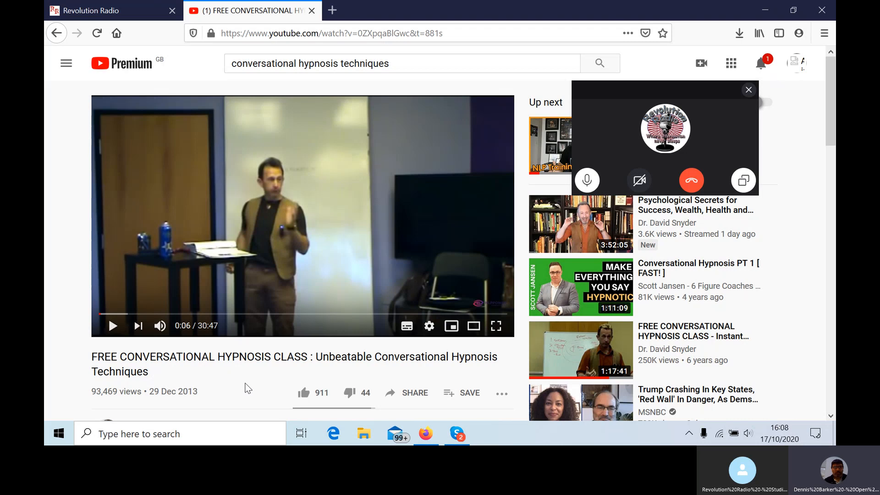
pyautogui.moveTo(245, 389)
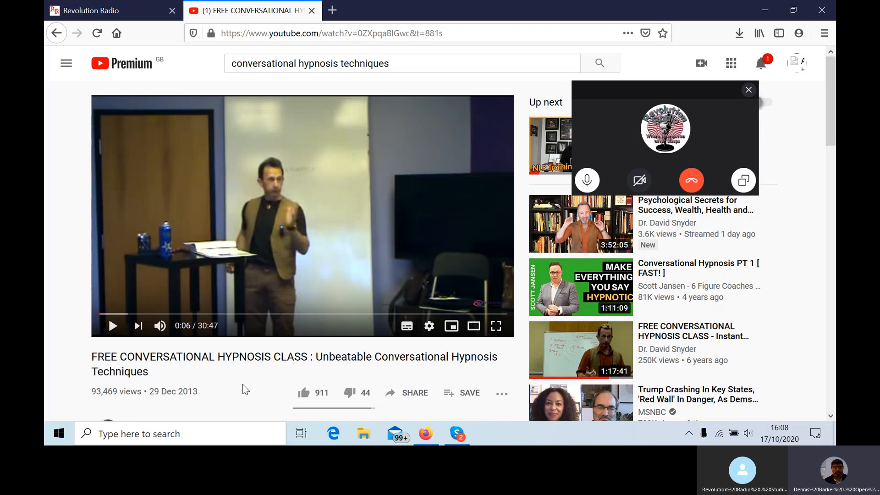
pyautogui.moveTo(265, 384)
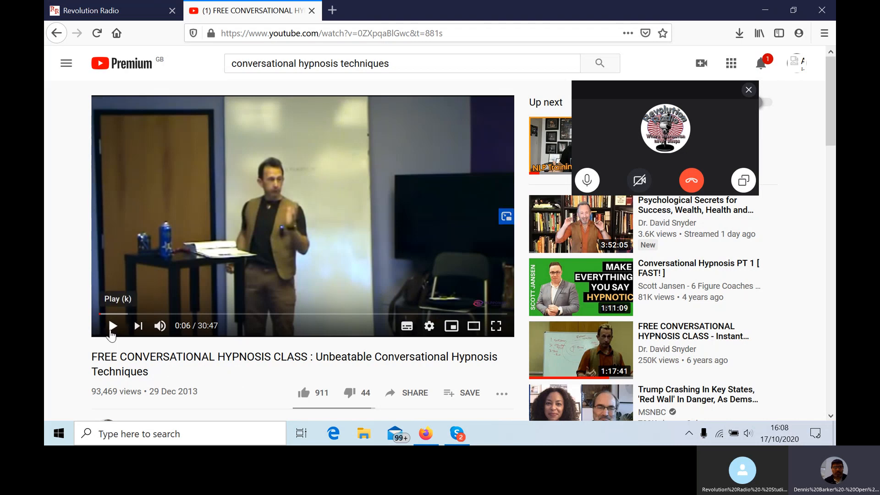
pyautogui.moveTo(56, 331)
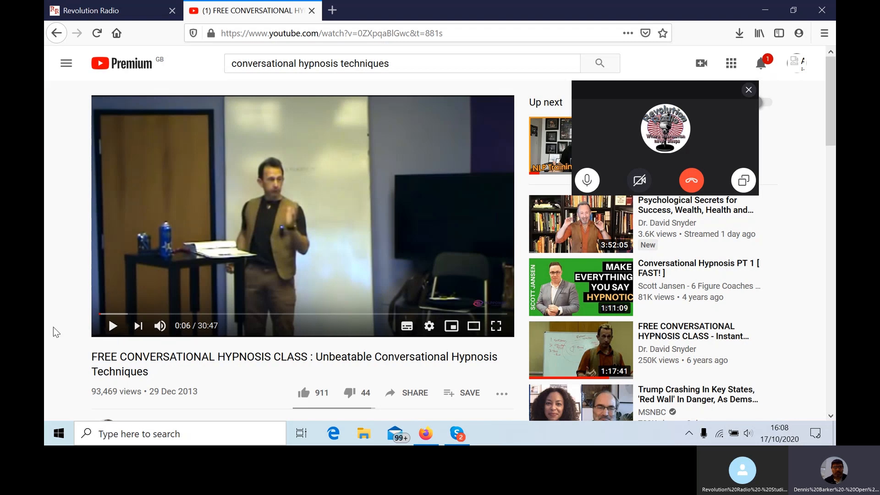
pyautogui.moveTo(73, 334)
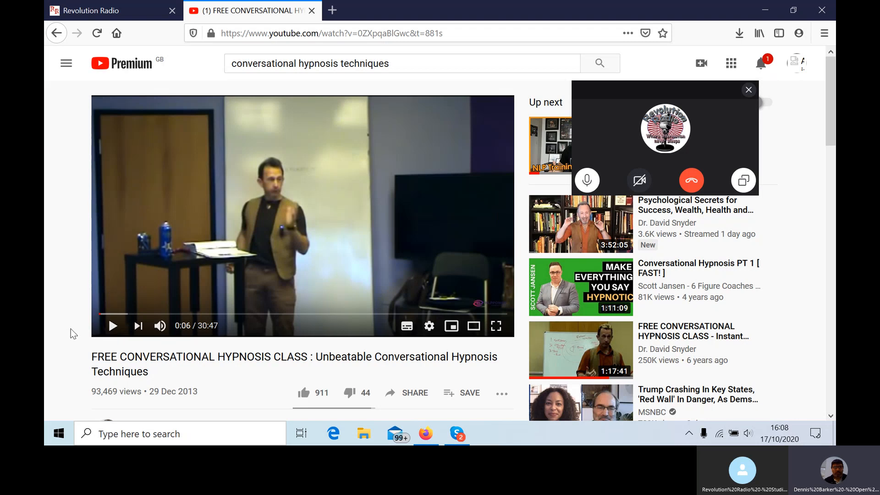
pyautogui.moveTo(111, 326)
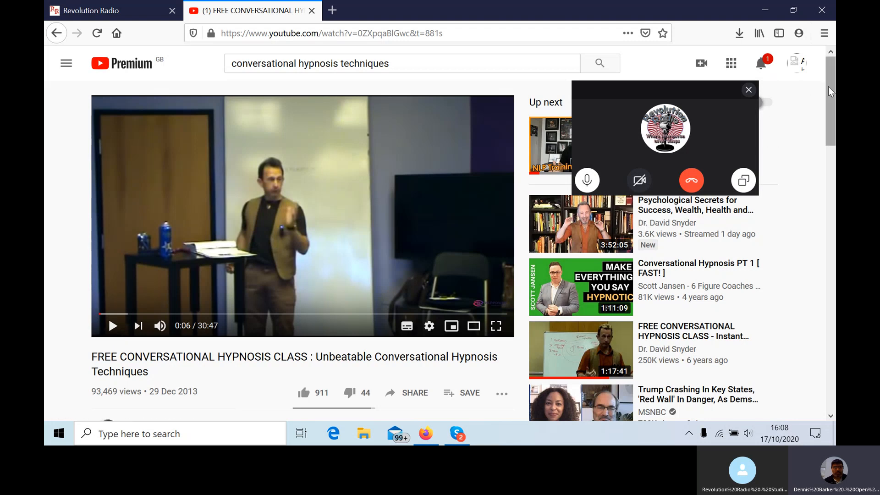
# Start the hypnosis class video and adjust the Windows speaker volume slider.
pyautogui.scroll(-3)
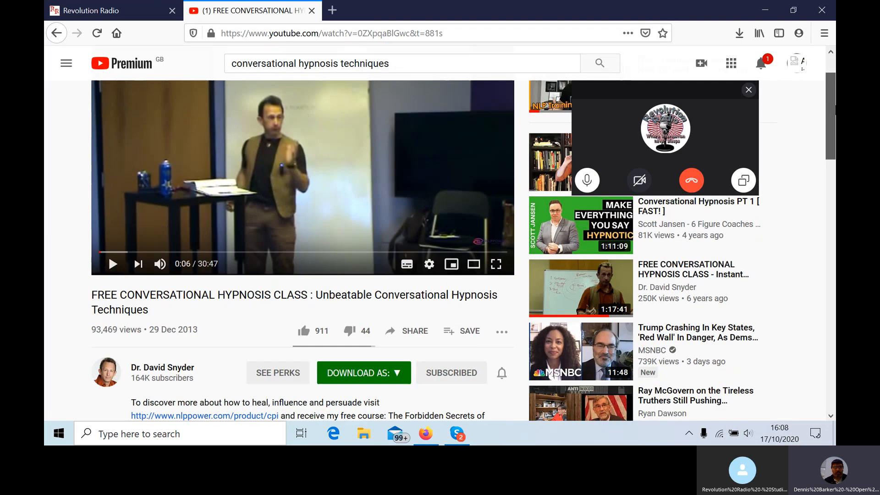
pyautogui.scroll(-3)
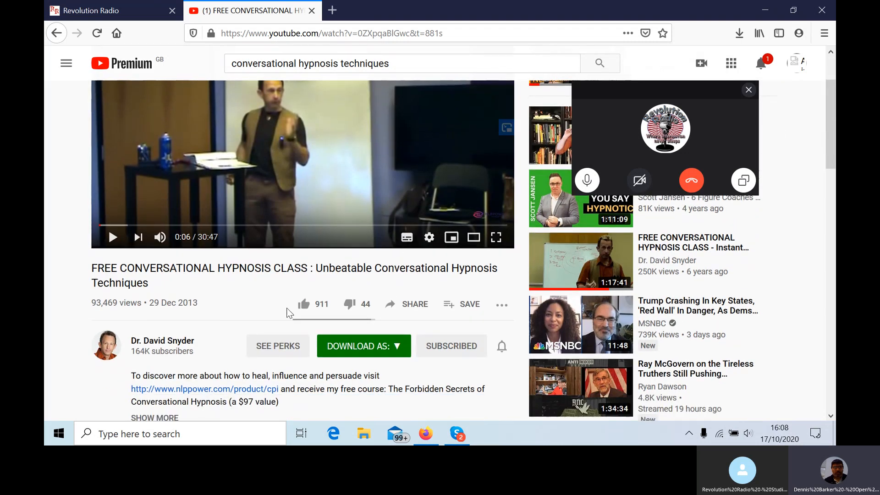
pyautogui.moveTo(113, 237)
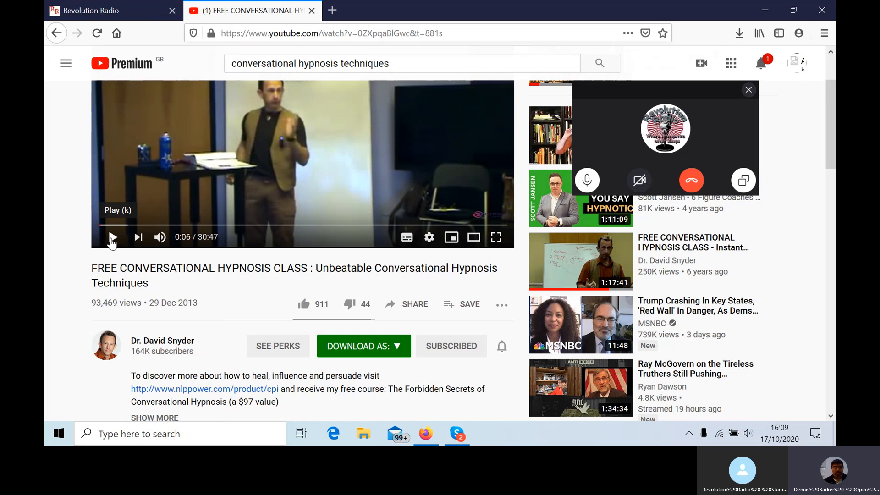
pyautogui.click(113, 237)
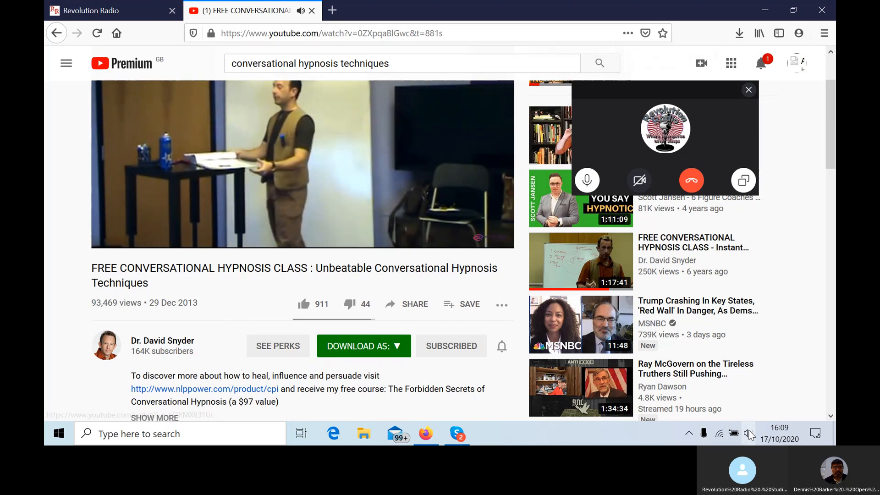
pyautogui.click(751, 433)
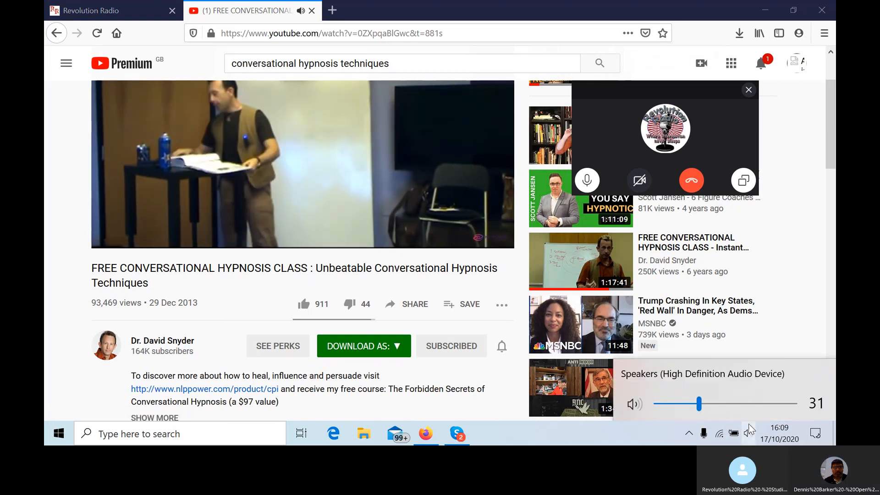
pyautogui.moveTo(699, 403); pyautogui.dragTo(730, 403)
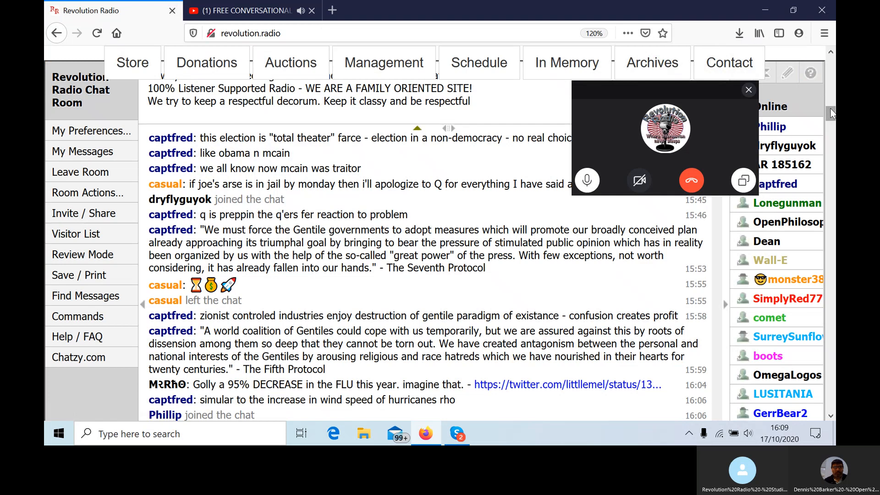
# Test the Studio-B player by starting and stopping it, then return to YouTube.
pyautogui.scroll(-3)
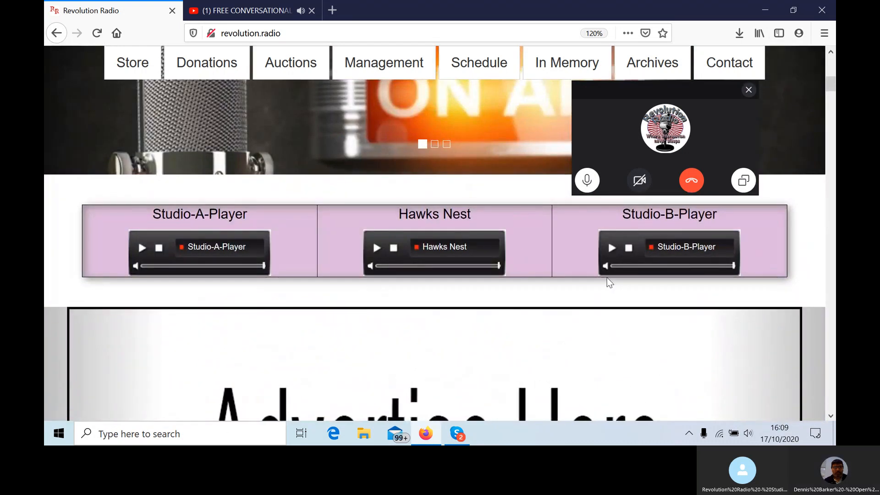
pyautogui.click(612, 247)
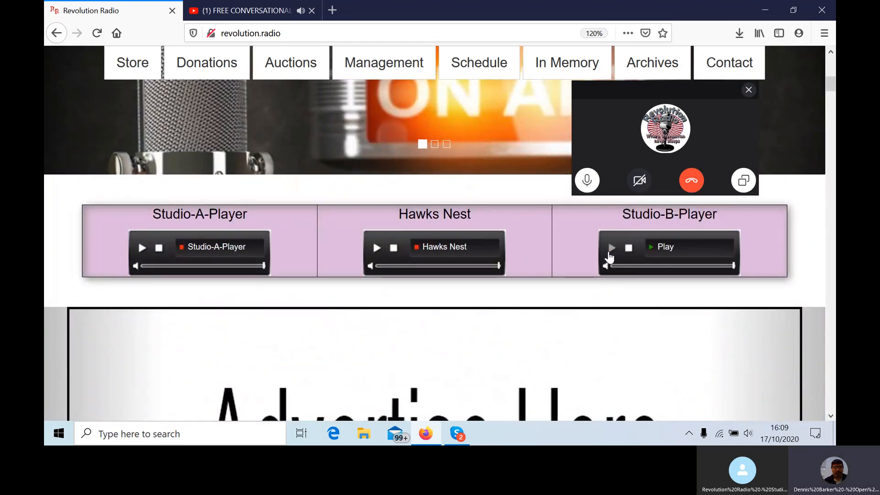
pyautogui.click(611, 247)
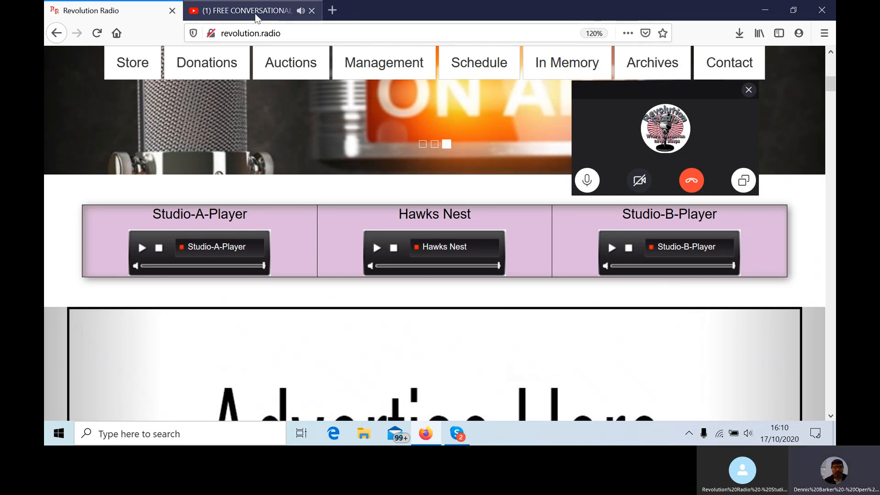
pyautogui.click(247, 11)
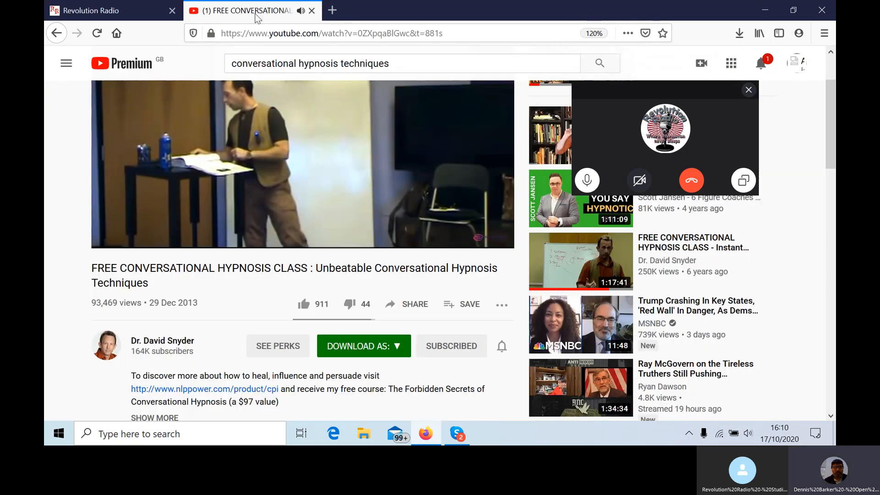
pyautogui.moveTo(125, 116)
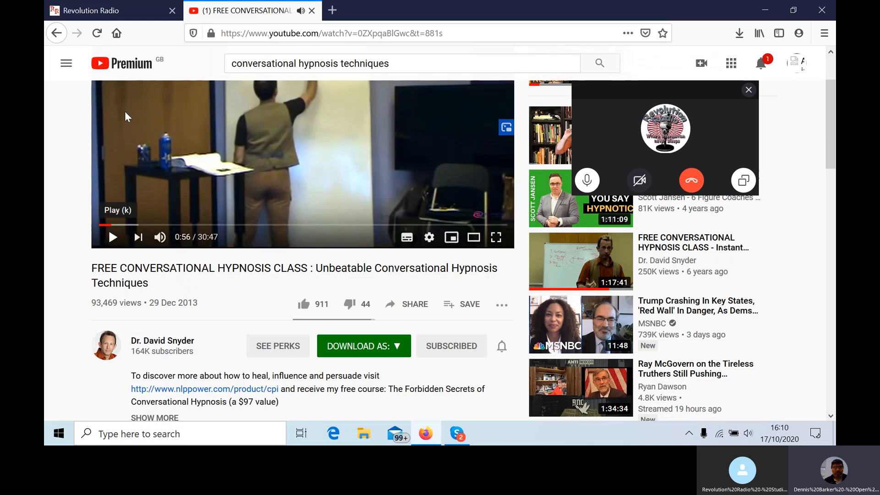
pyautogui.moveTo(110, 14)
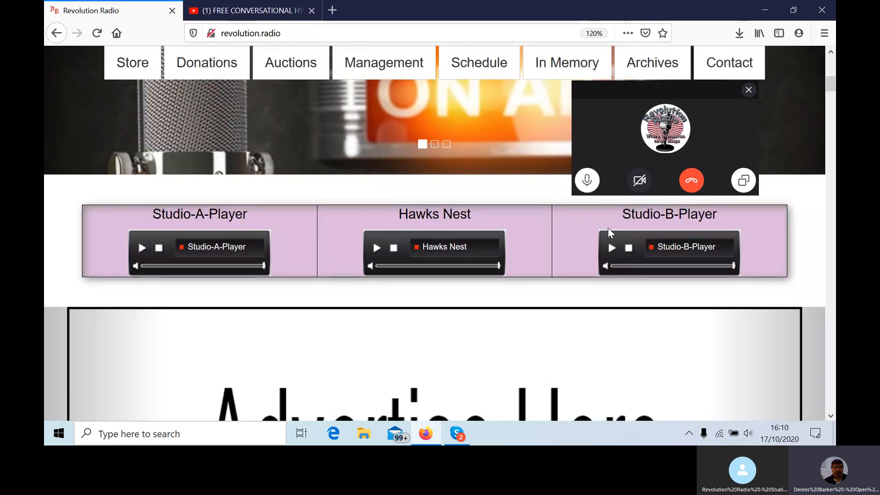
# Start the Revolution Radio Studio-B player stream.
pyautogui.click(611, 247)
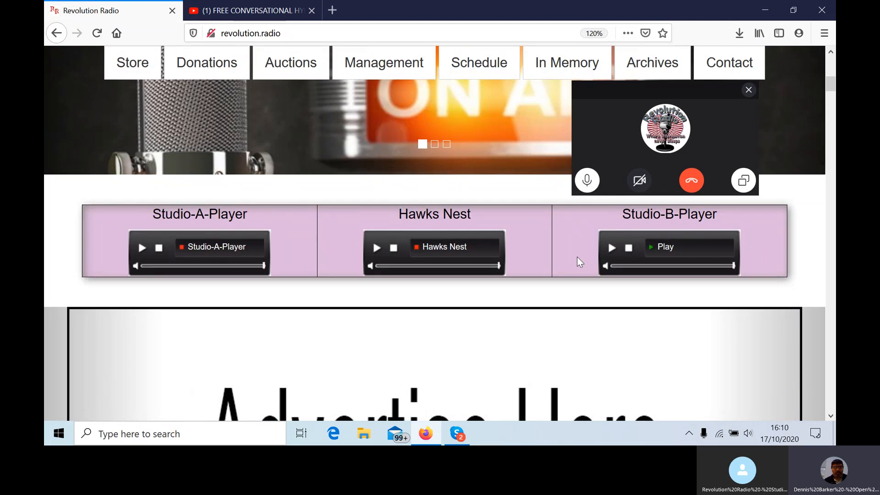
pyautogui.click(612, 247)
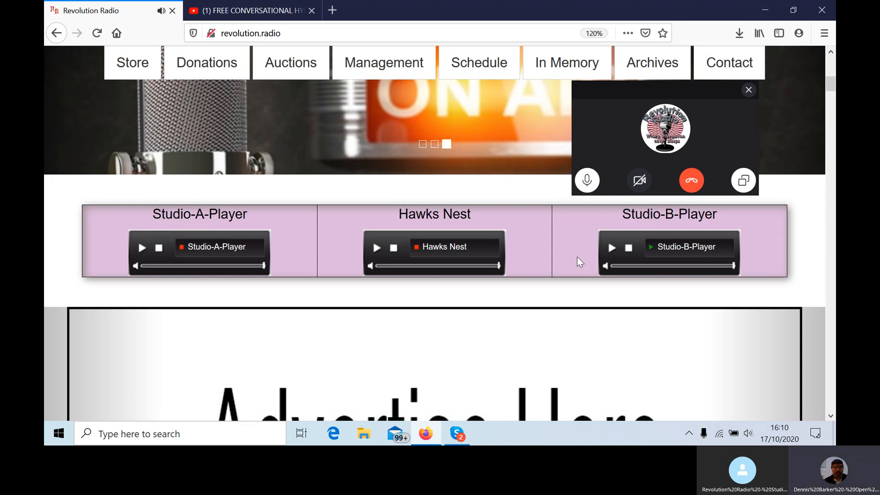
pyautogui.moveTo(597, 312)
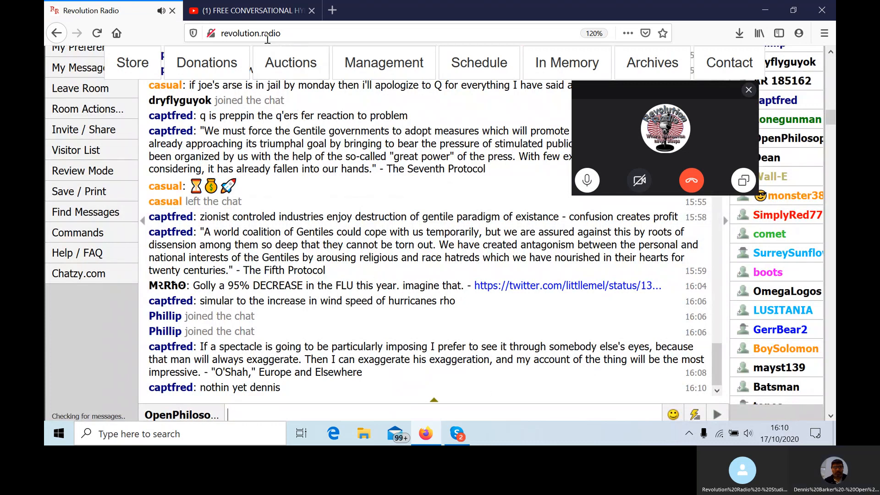
# Stop the Studio-B stream and go back to the paused YouTube hypnosis video.
pyautogui.click(249, 10)
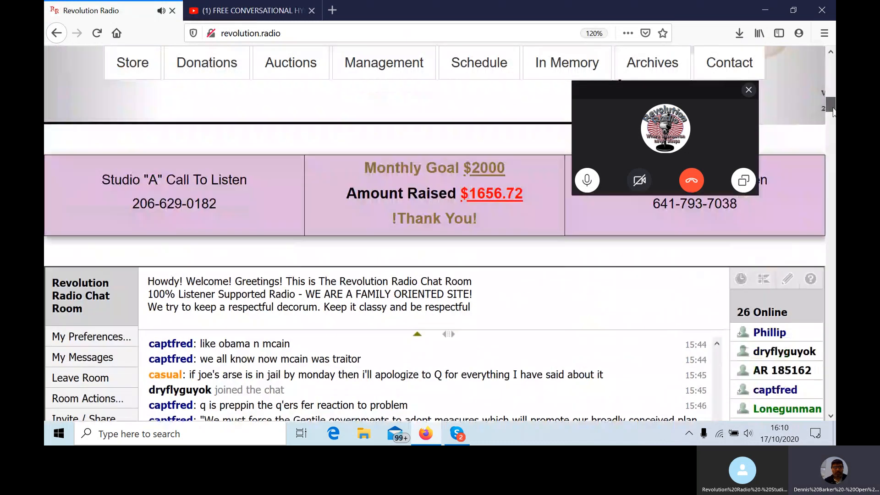
pyautogui.scroll(-3)
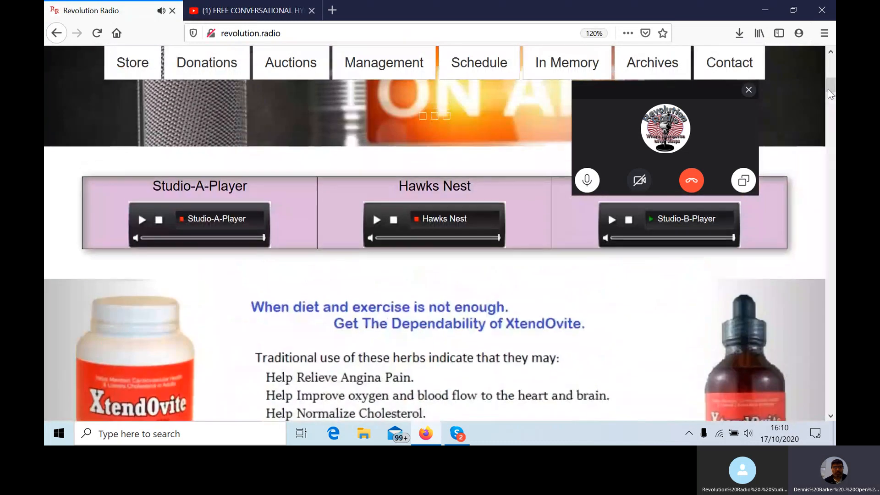
pyautogui.click(627, 220)
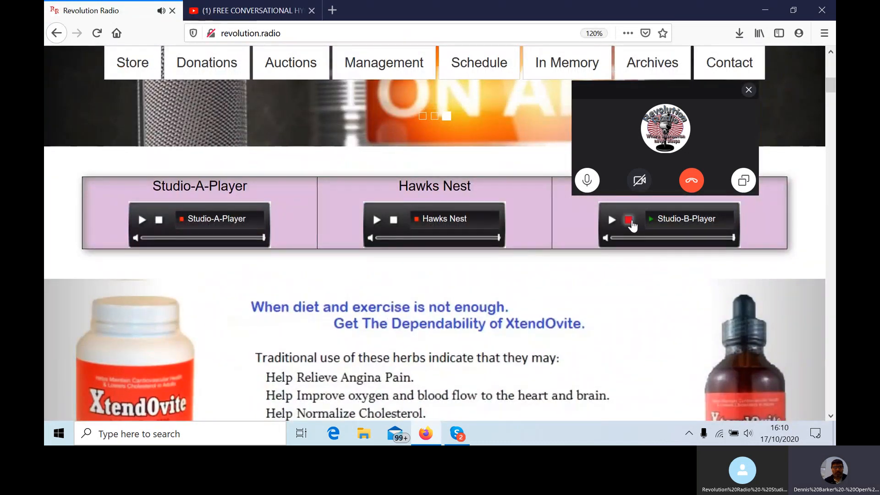
pyautogui.click(628, 220)
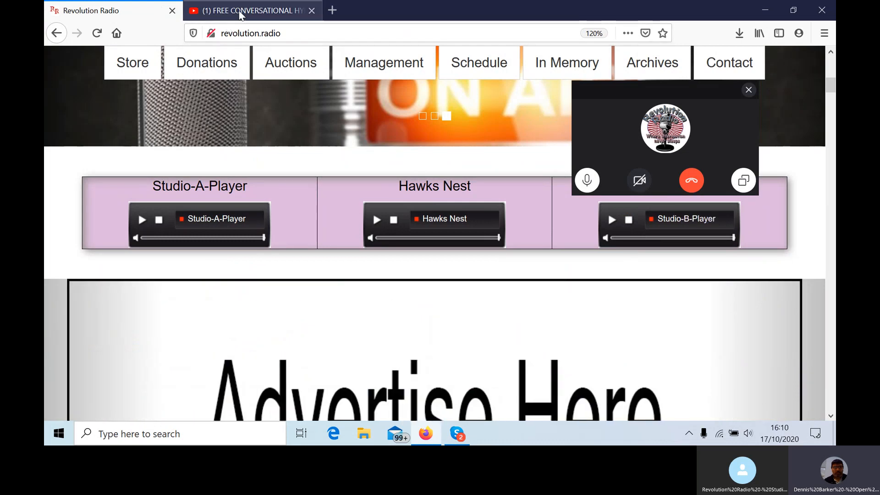
pyautogui.click(250, 10)
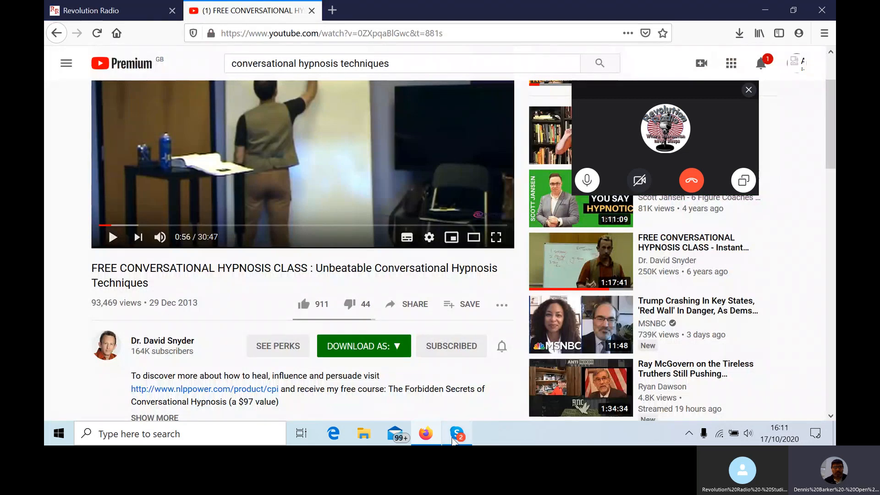
pyautogui.click(458, 433)
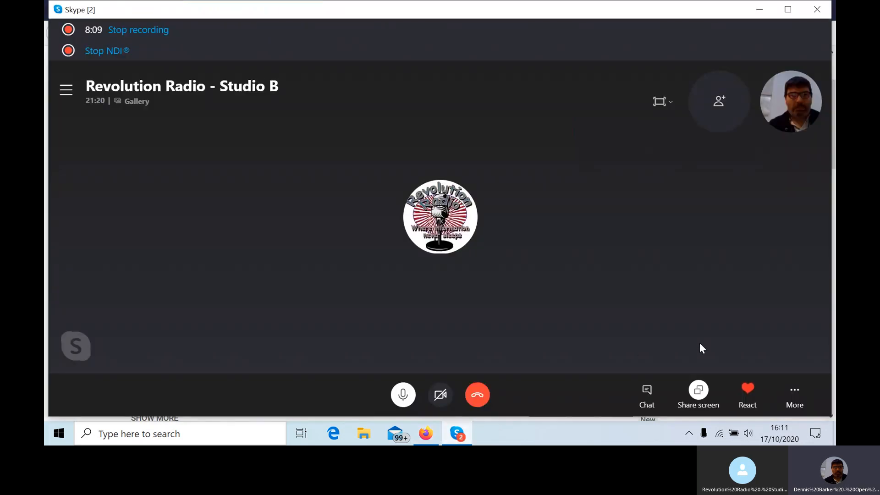
pyautogui.click(698, 396)
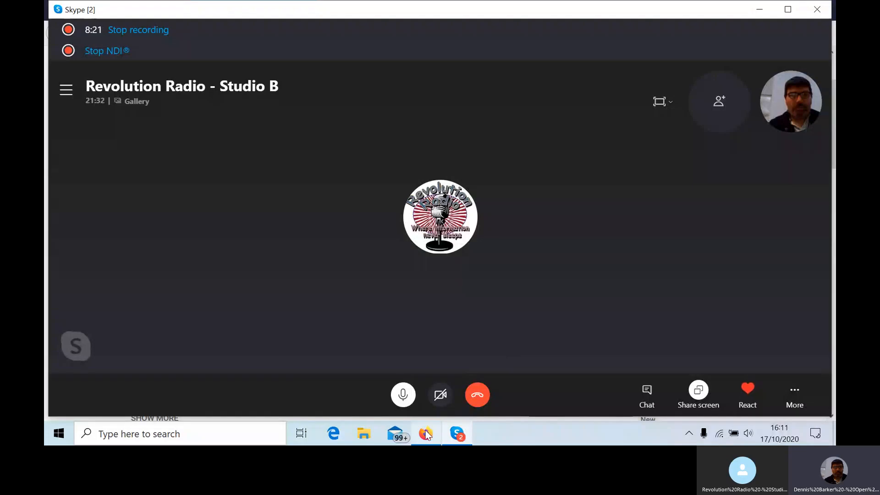
pyautogui.click(425, 433)
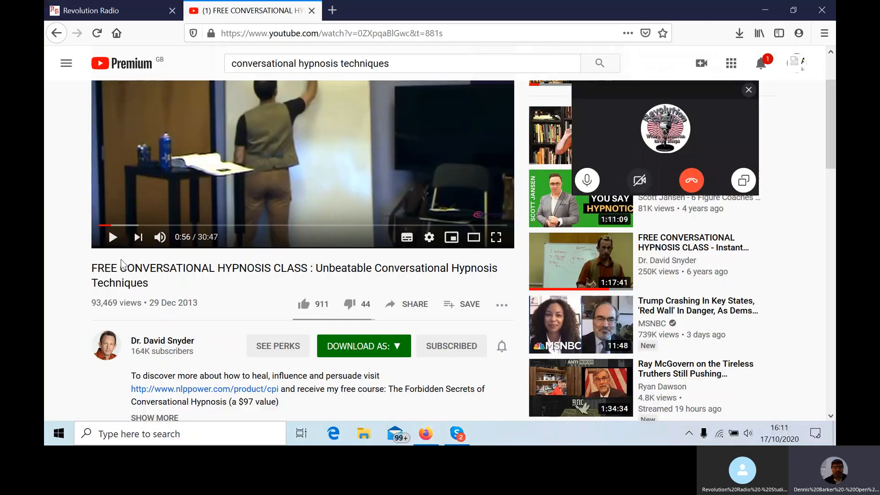
pyautogui.moveTo(112, 237)
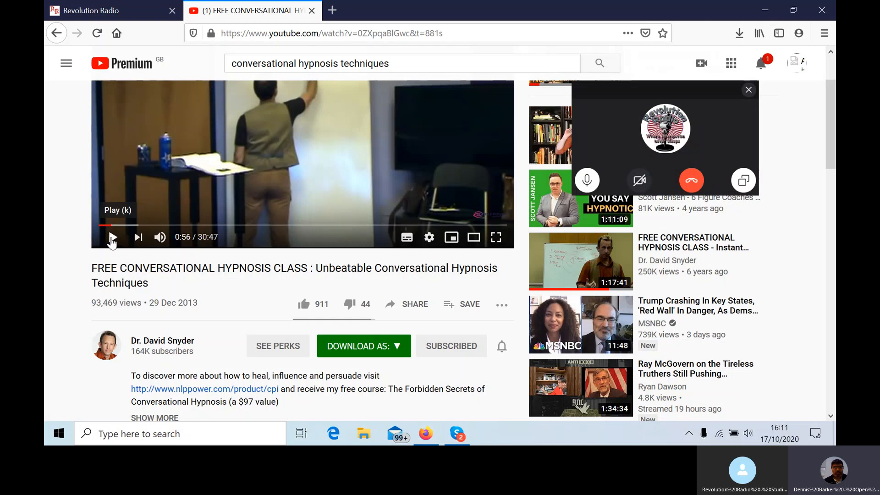
# Resume the hypnosis class video, then return to the Revolution Radio tab.
pyautogui.click(112, 237)
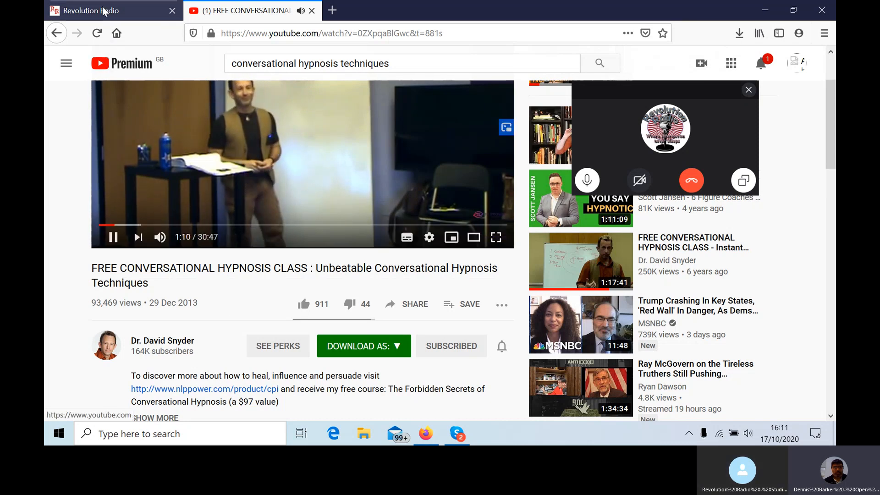
pyautogui.click(90, 11)
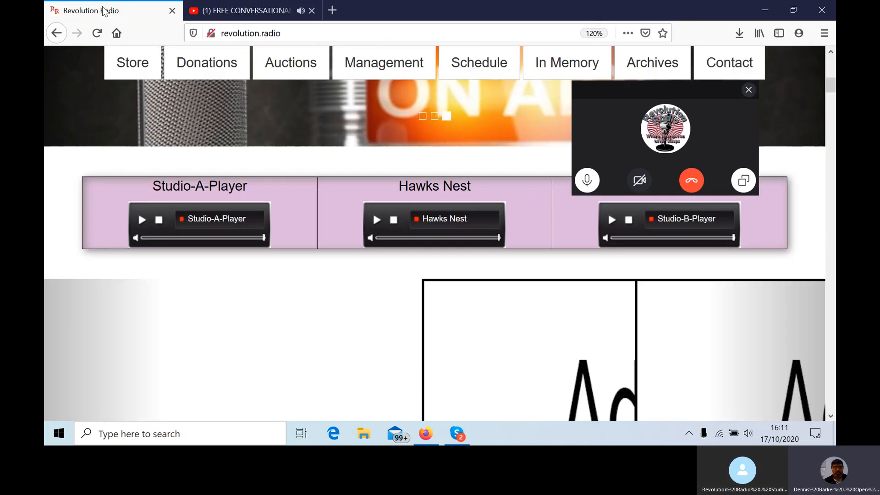
# Scroll the Revolution Radio page down to the Chatzy chat room.
pyautogui.scroll(-3)
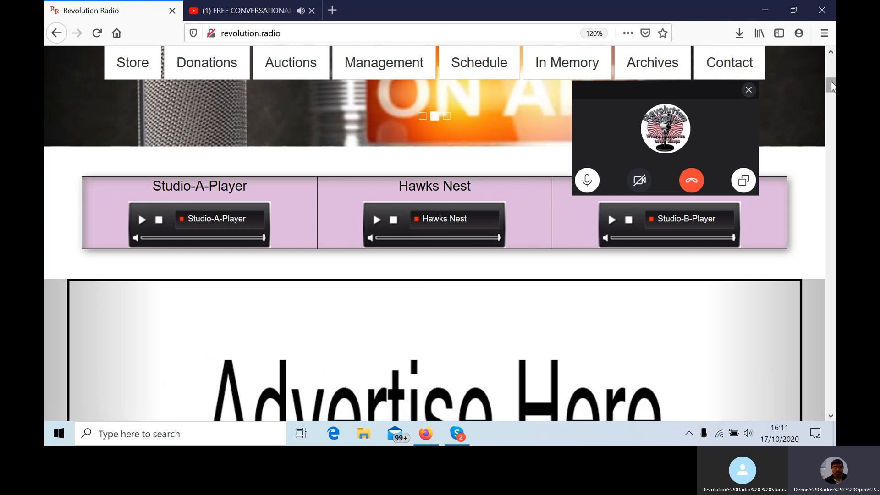
pyautogui.scroll(-3)
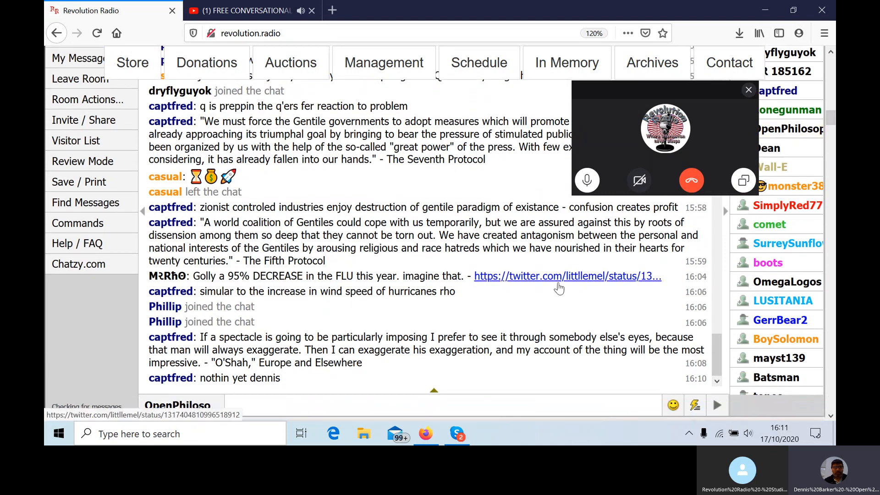
# Ask the listeners 'do you hear now?' in the Chatzy chat.
pyautogui.click(340, 405)
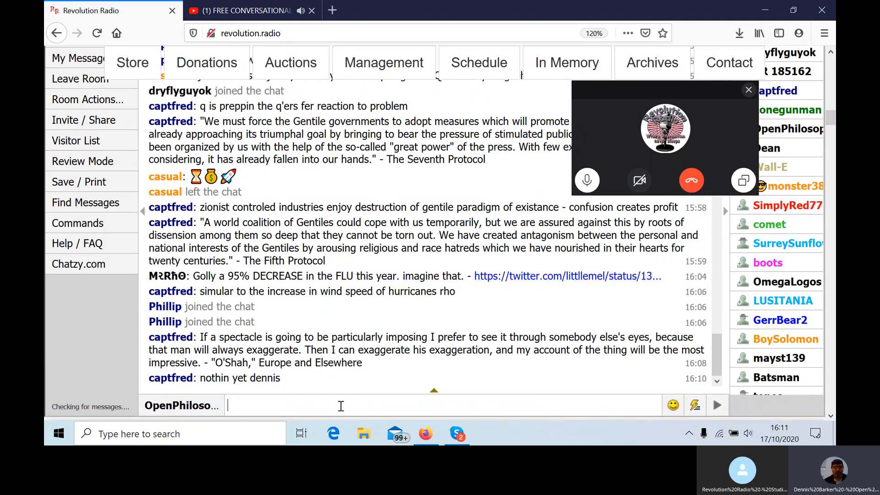
pyautogui.write('do y')
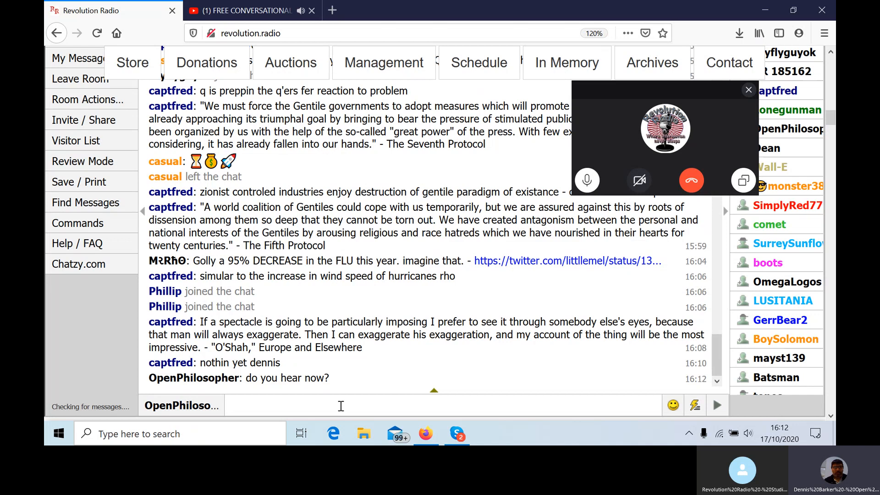
pyautogui.click(339, 405)
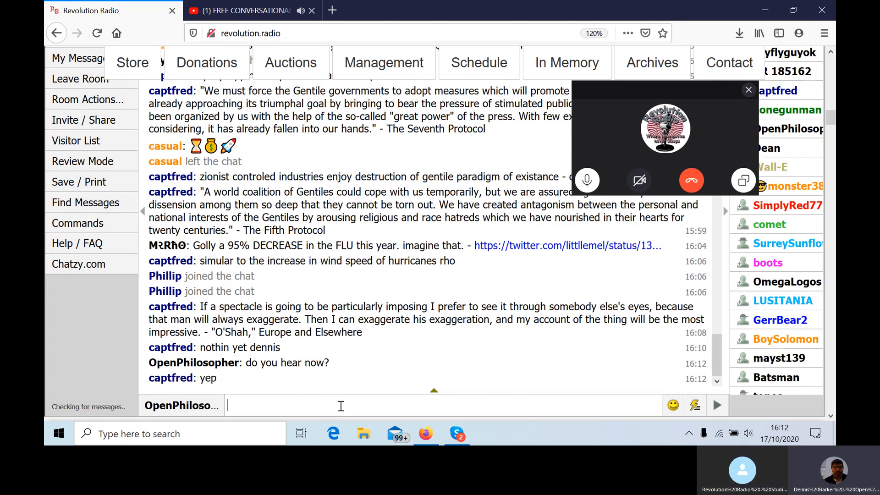
# Post 'ok cool' in the chat and begin typing a morning greeting.
pyautogui.write('ok c')
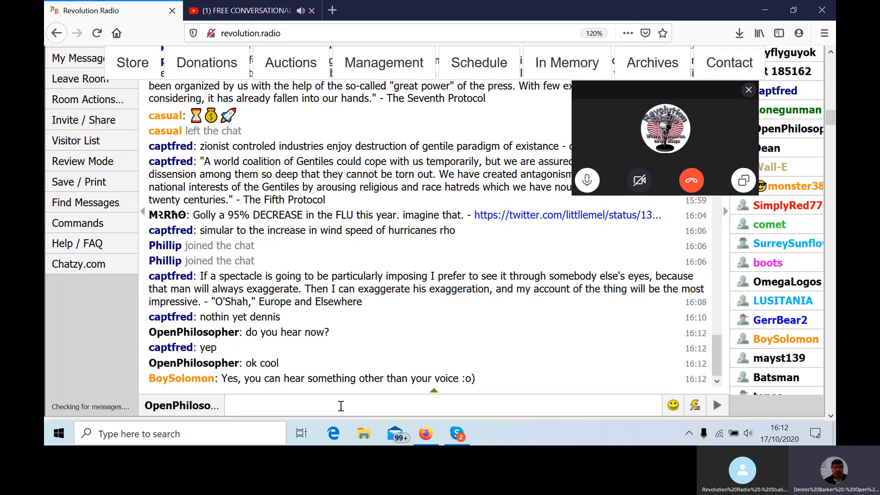
pyautogui.click(340, 405)
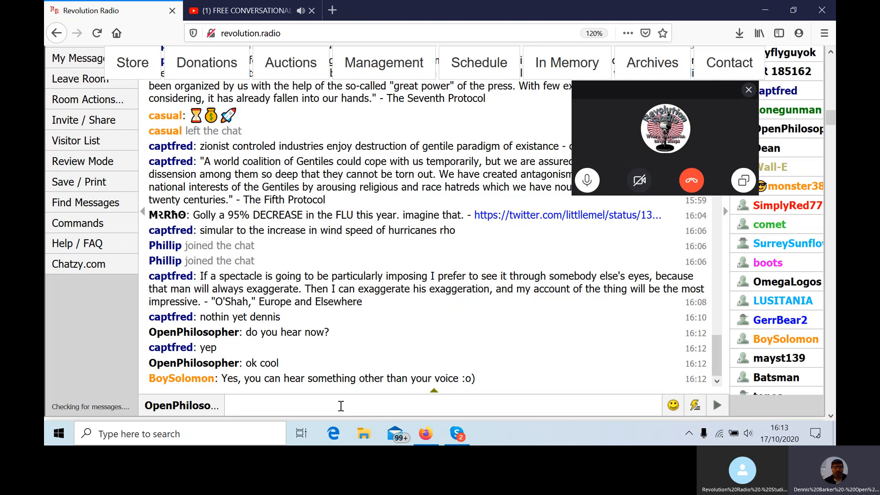
pyautogui.click(337, 405)
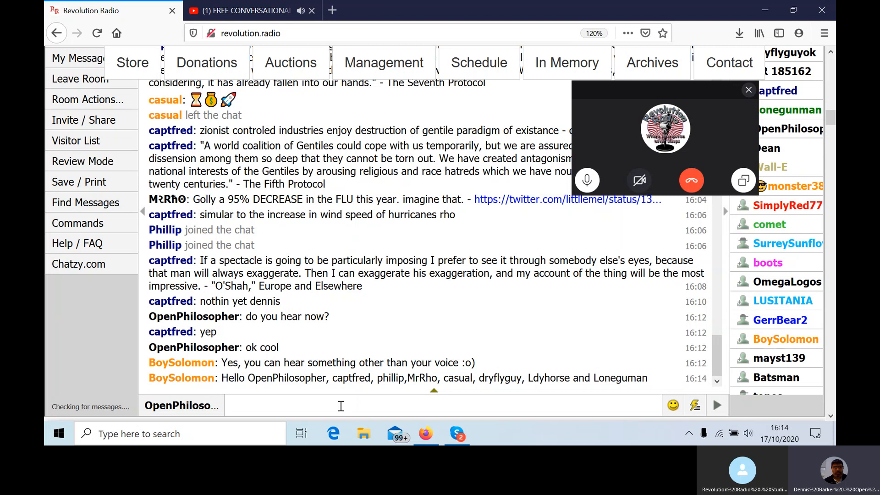
pyautogui.write('mor')
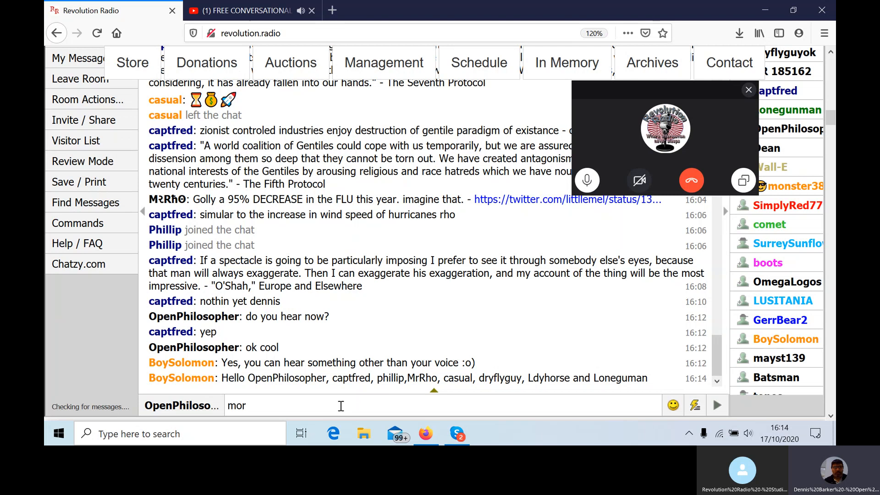
pyautogui.write('ning')
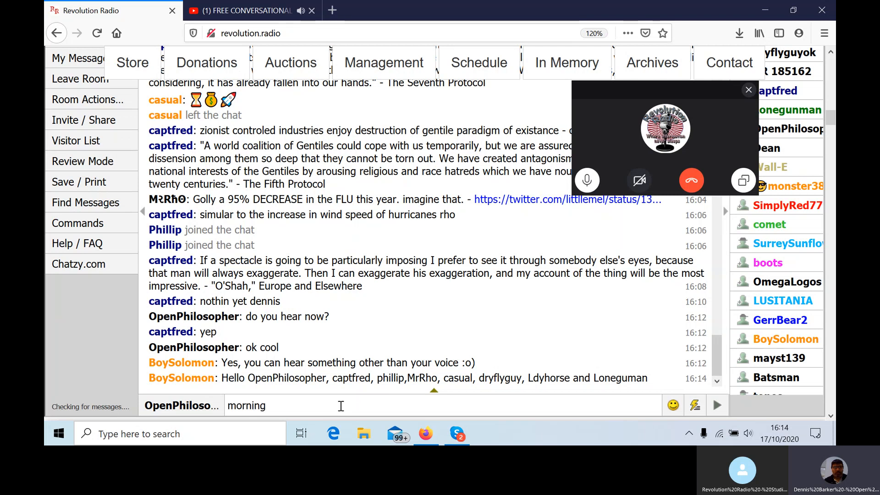
pyautogui.write('/')
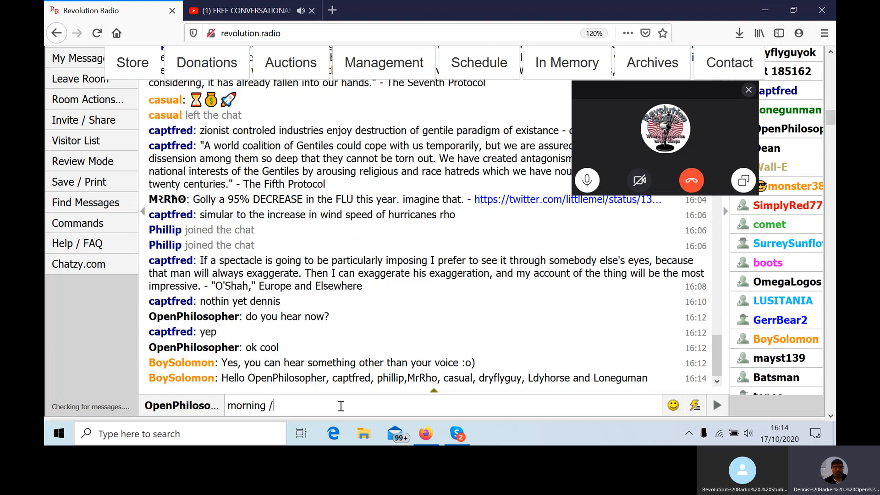
pyautogui.write('afte')
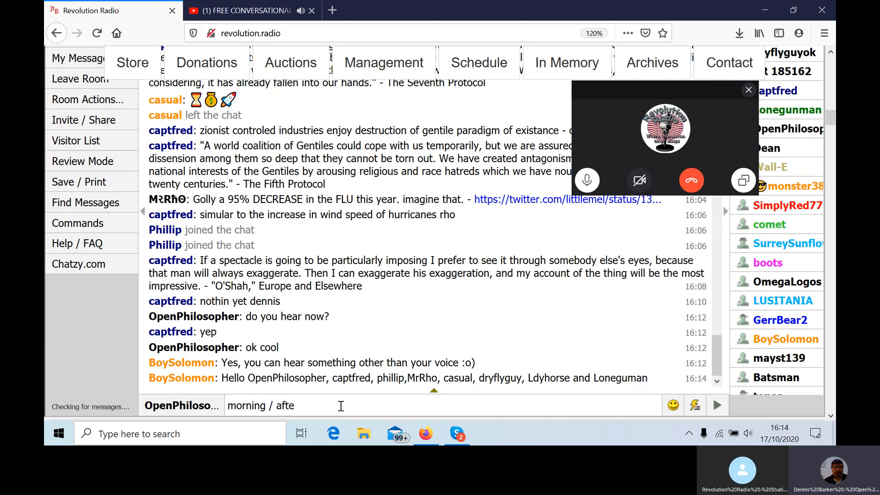
pyautogui.write('rnoon')
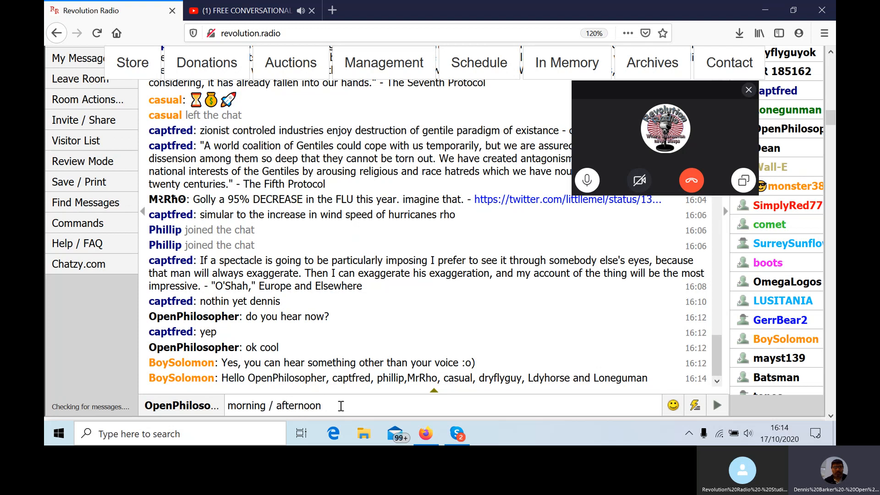
pyautogui.write('boysolomo')
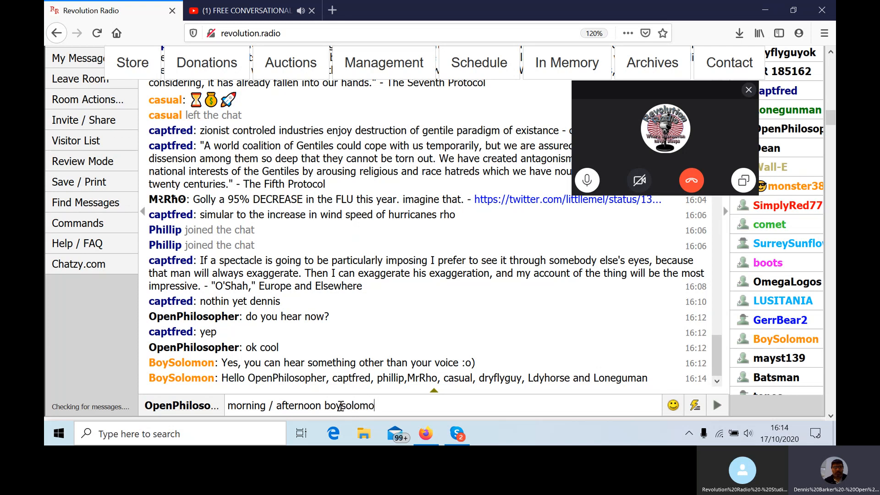
pyautogui.click(716, 405)
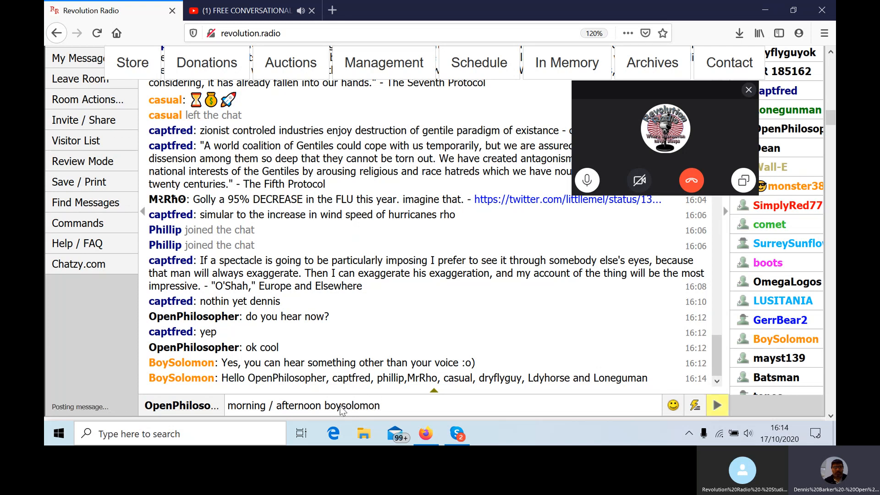
pyautogui.click(717, 405)
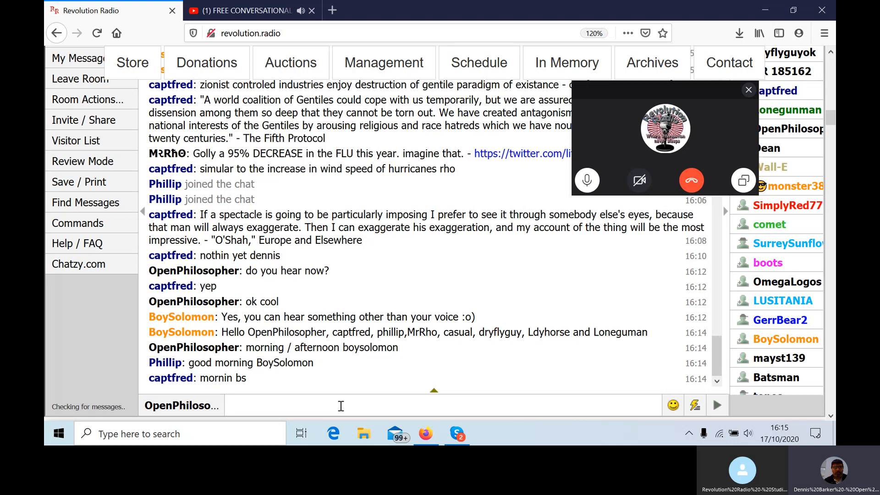
pyautogui.click(341, 405)
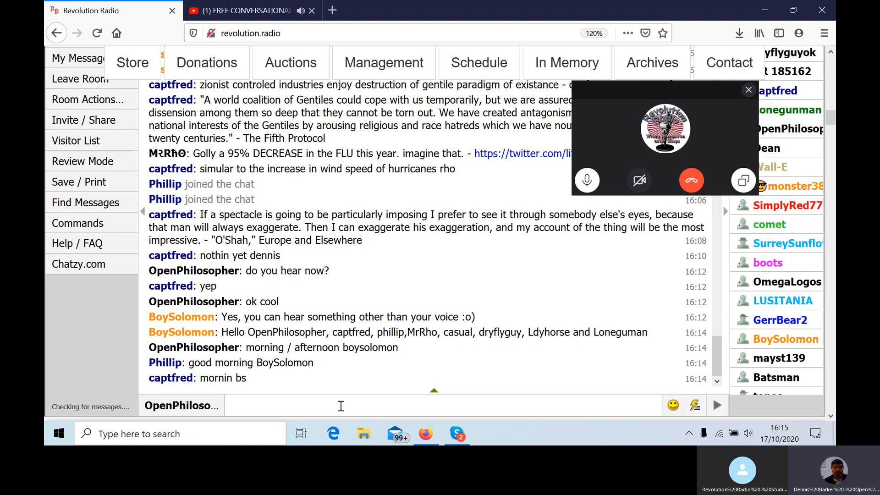
pyautogui.click(341, 406)
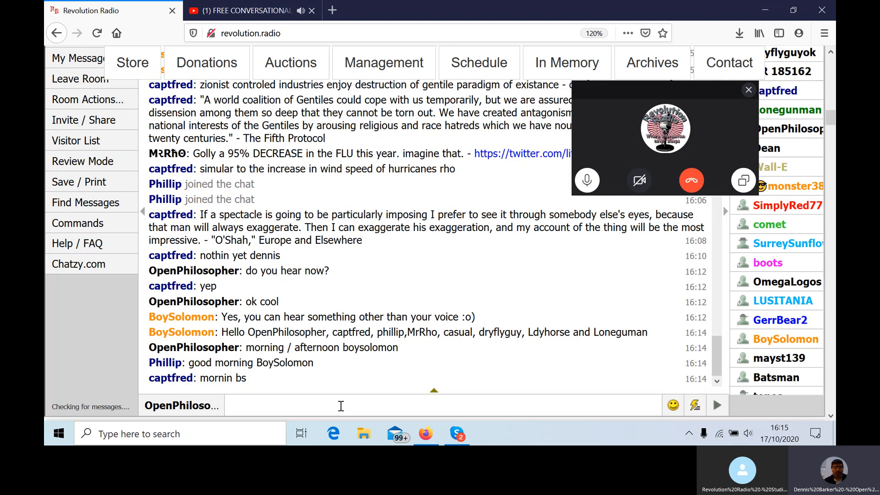
pyautogui.click(337, 405)
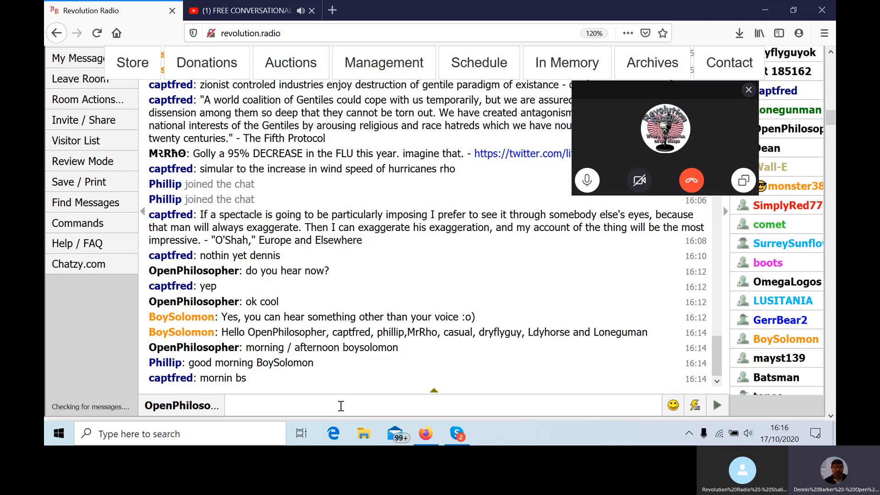
pyautogui.click(336, 405)
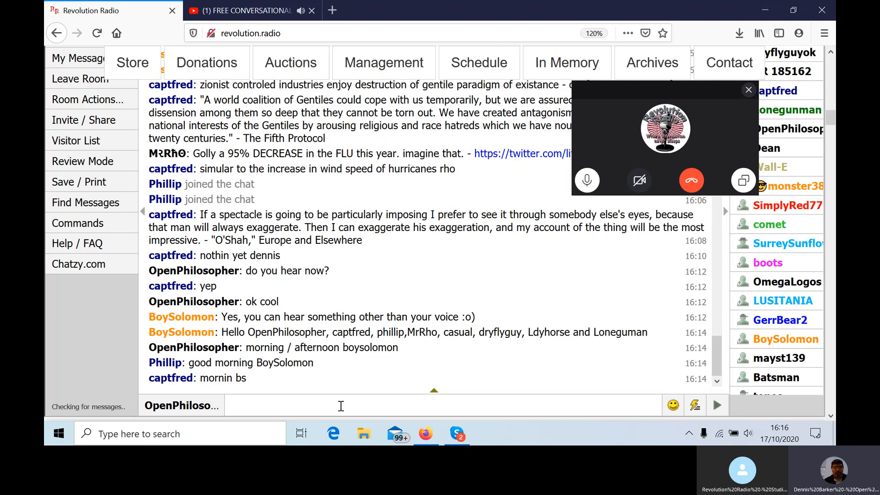
pyautogui.click(339, 405)
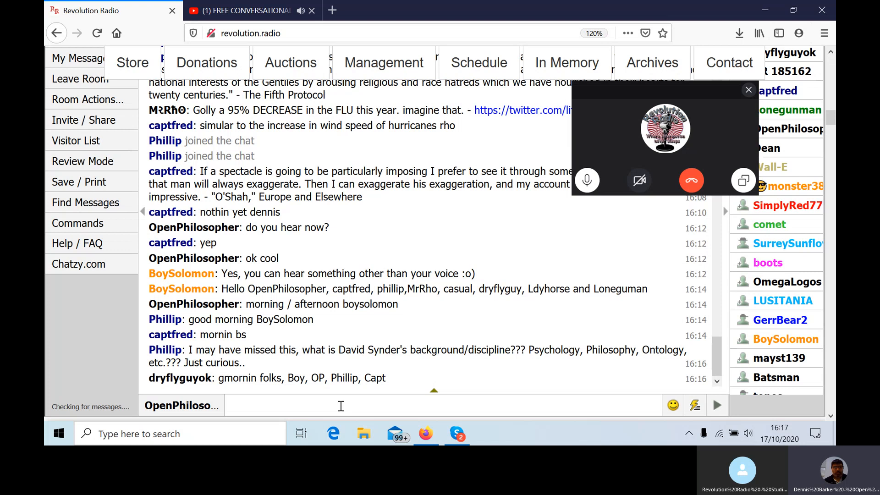
# Type a chat reply listing martial arts, acupuncture, hypnosis and NLP.
pyautogui.click(337, 405)
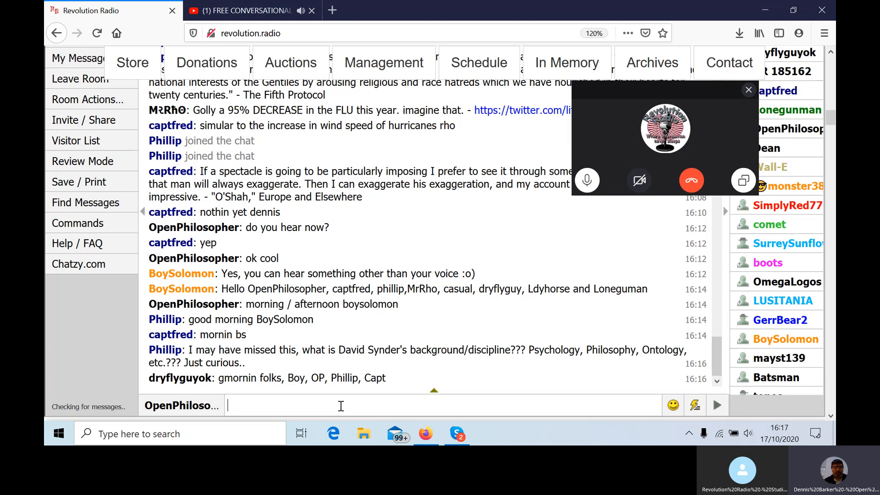
pyautogui.write('martial art')
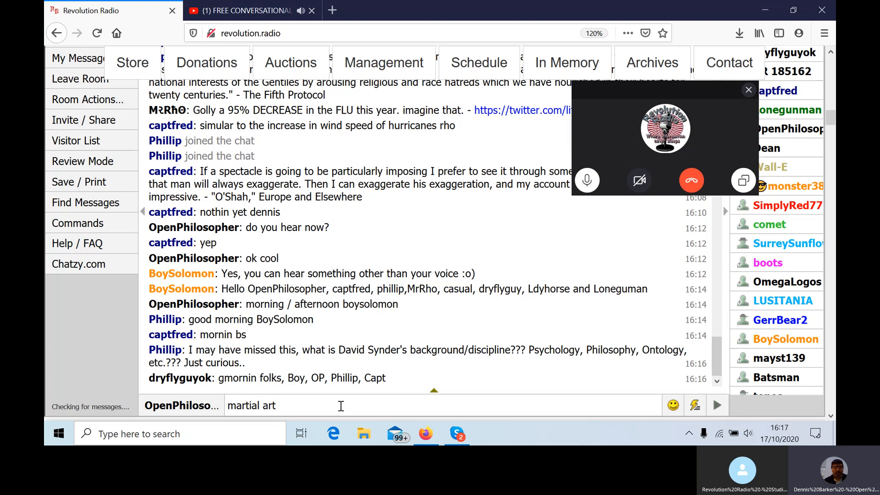
pyautogui.write('s,acu')
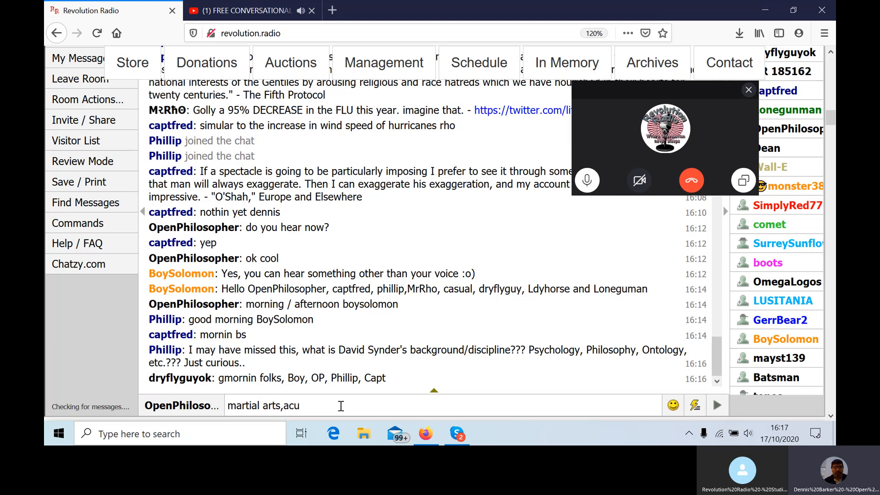
pyautogui.write('puncture,')
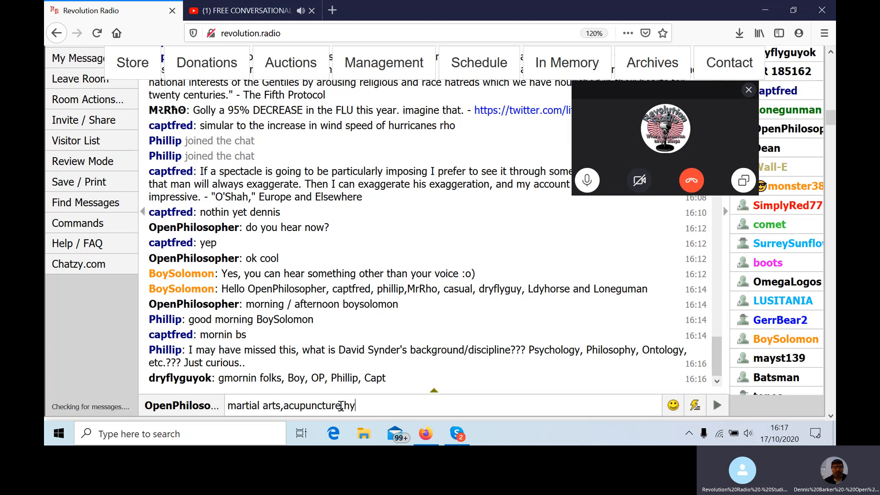
pyautogui.write('hypnosis and n')
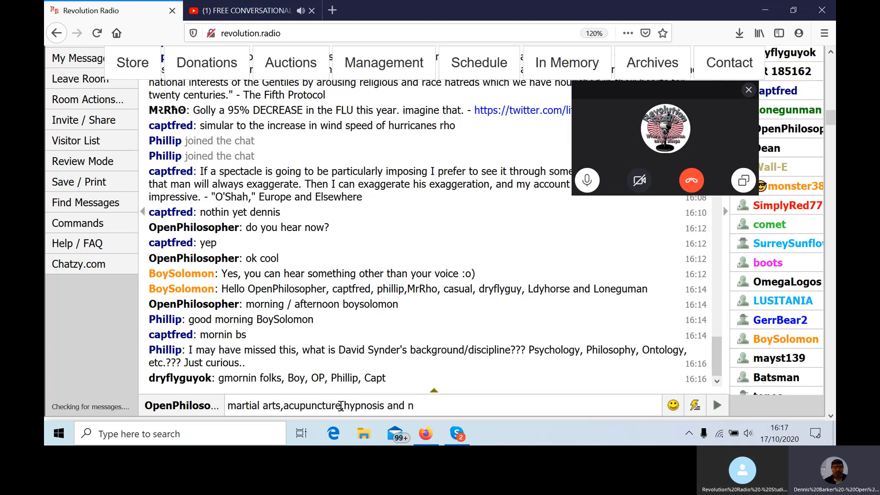
pyautogui.write('lp')
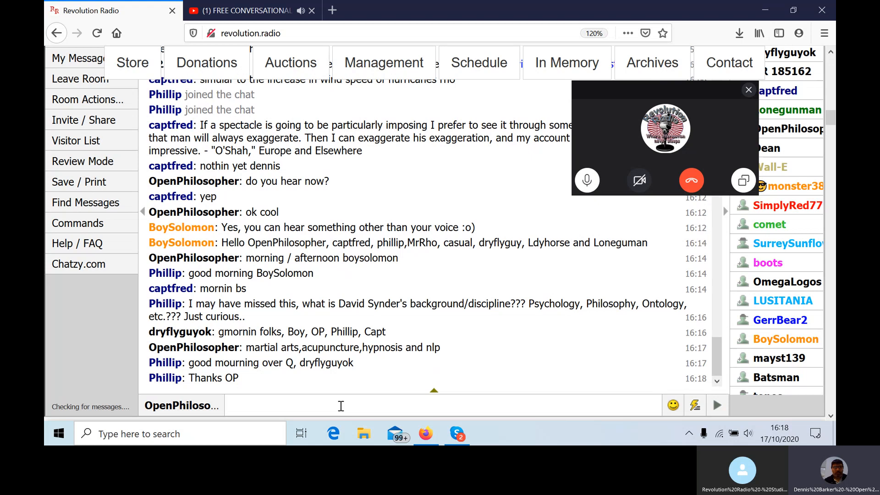
pyautogui.click(340, 405)
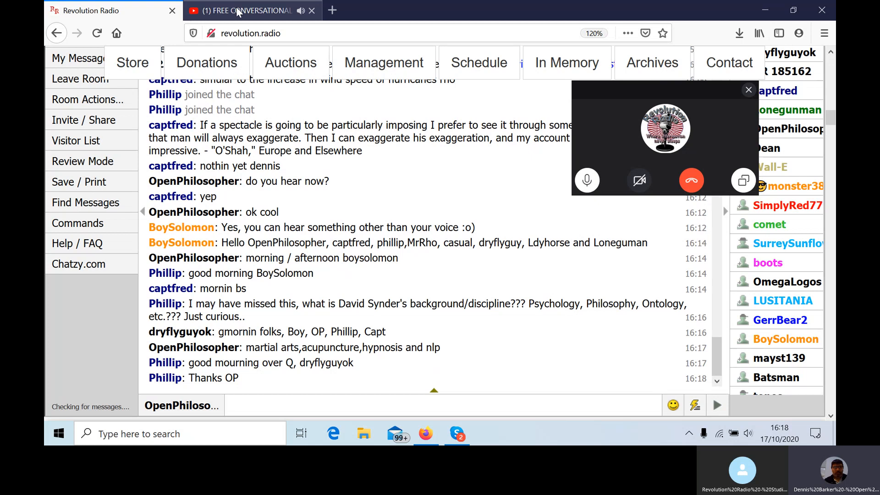
# Pause the YouTube hypnosis video, then open Skype's screen-sharing menu in the Studio B call.
pyautogui.click(250, 10)
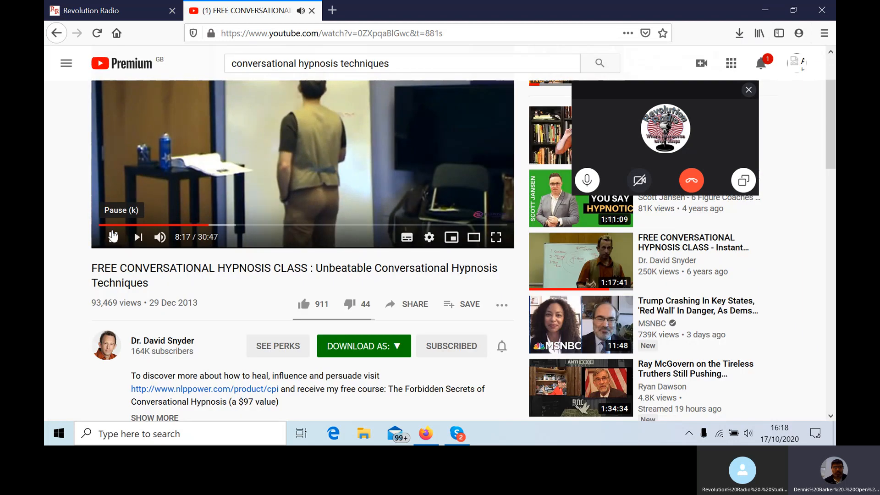
pyautogui.click(113, 237)
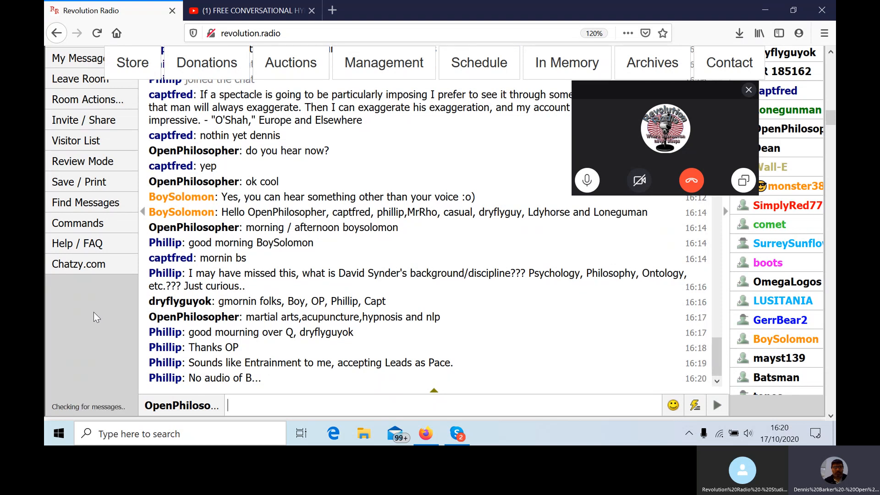
pyautogui.moveTo(110, 300)
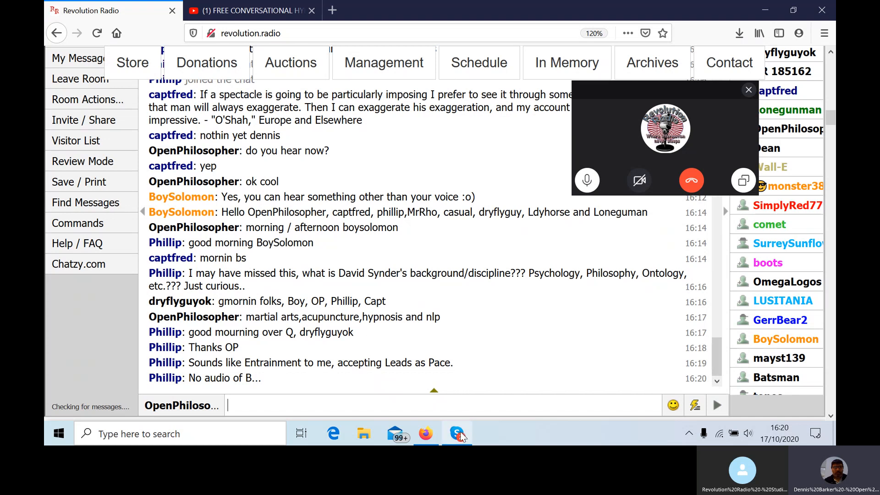
pyautogui.click(457, 433)
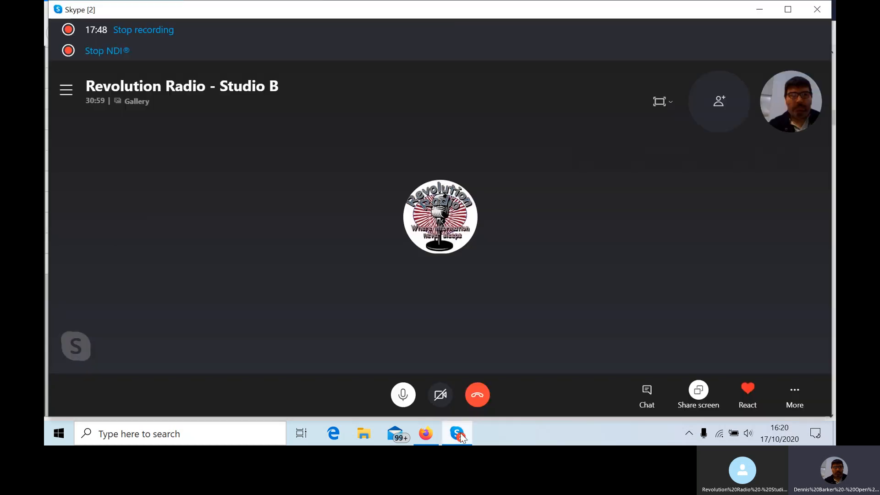
pyautogui.click(698, 395)
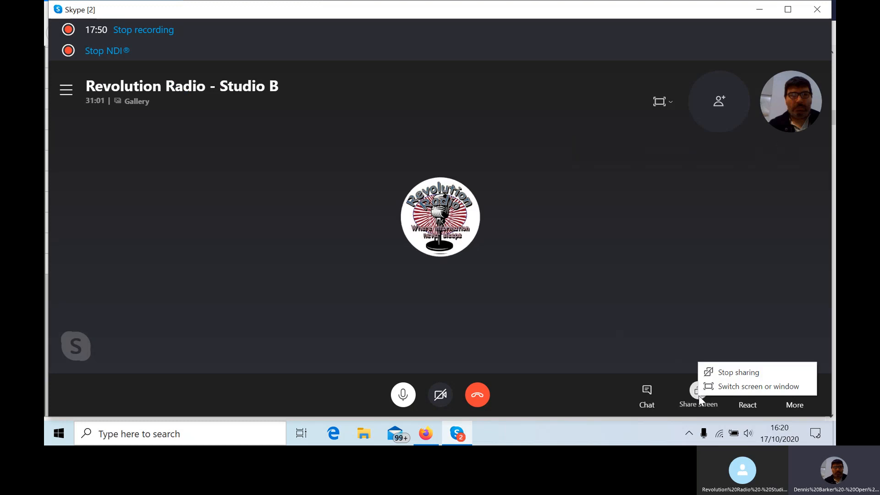
pyautogui.moveTo(737, 372)
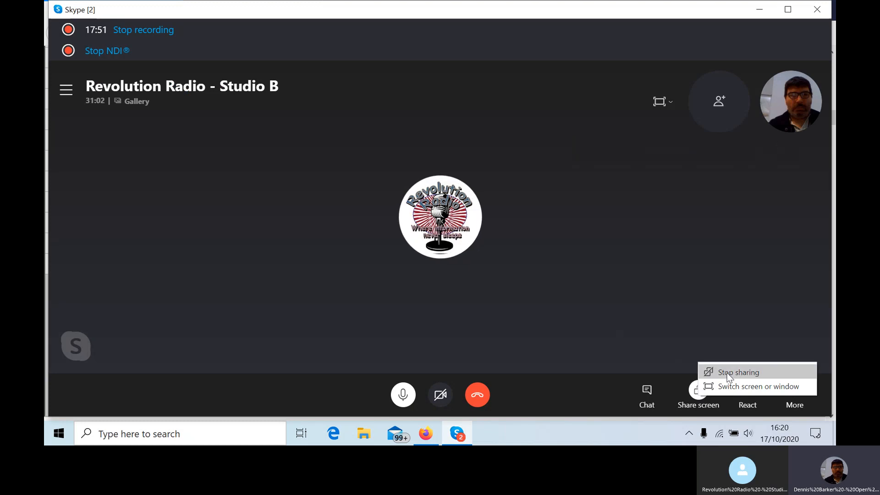